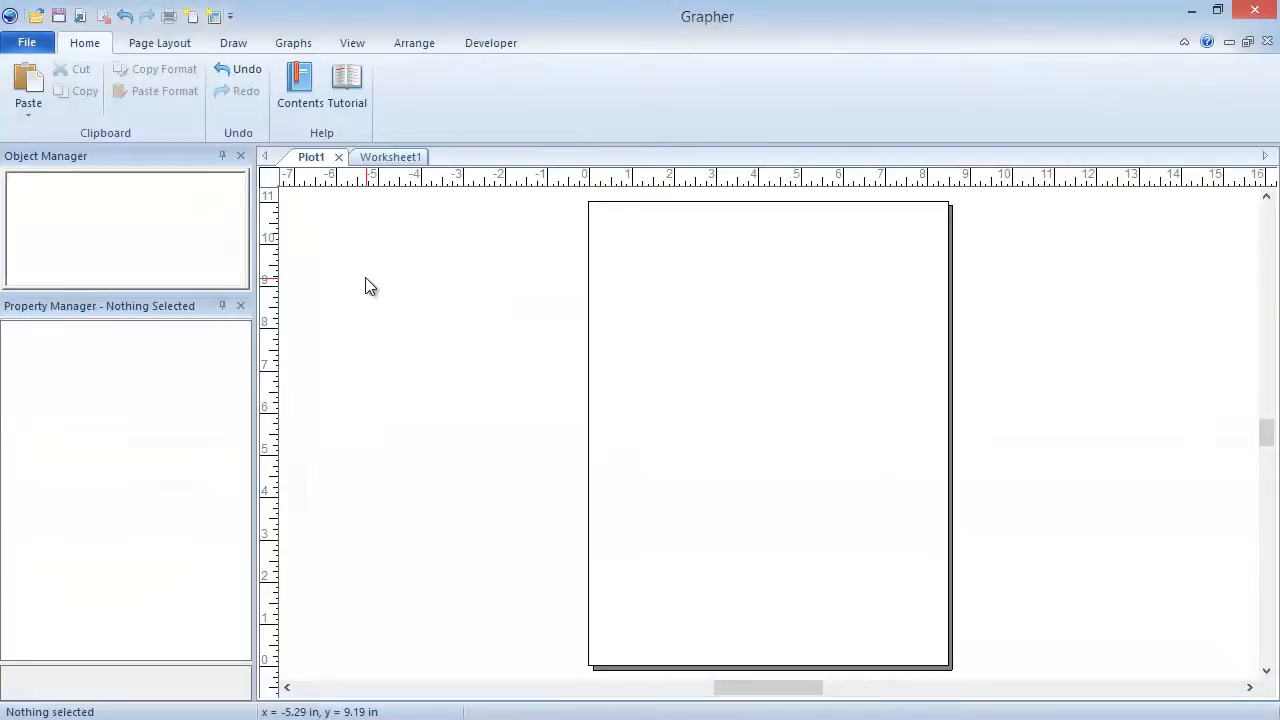
- Create a line/scatter plot of Depth versus date from the worksheet via Graphs > Line/Scatter
{"action": "left_click", "coordinate": [292, 42]}
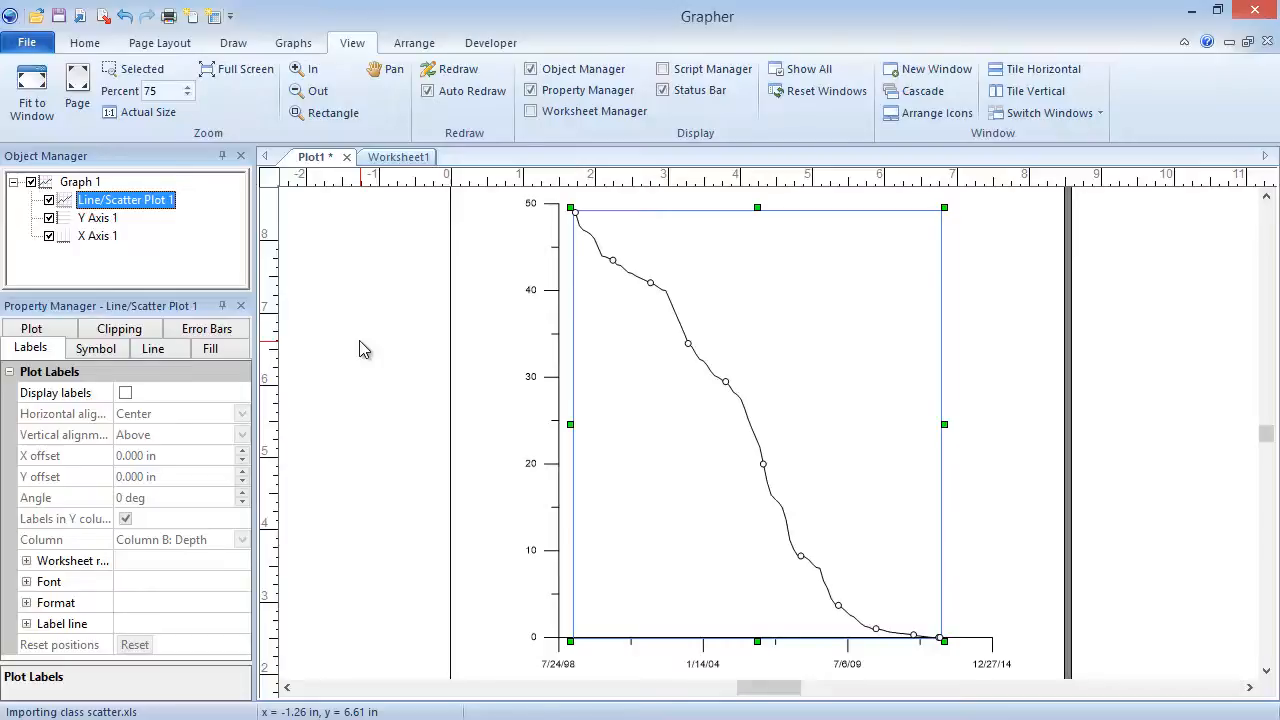
- Clip the plot so the X minimum date is 10/10/2006, with matching Y limits
{"action": "left_click", "coordinate": [120, 348]}
{"action": "type", "text": "10/10/2006"}
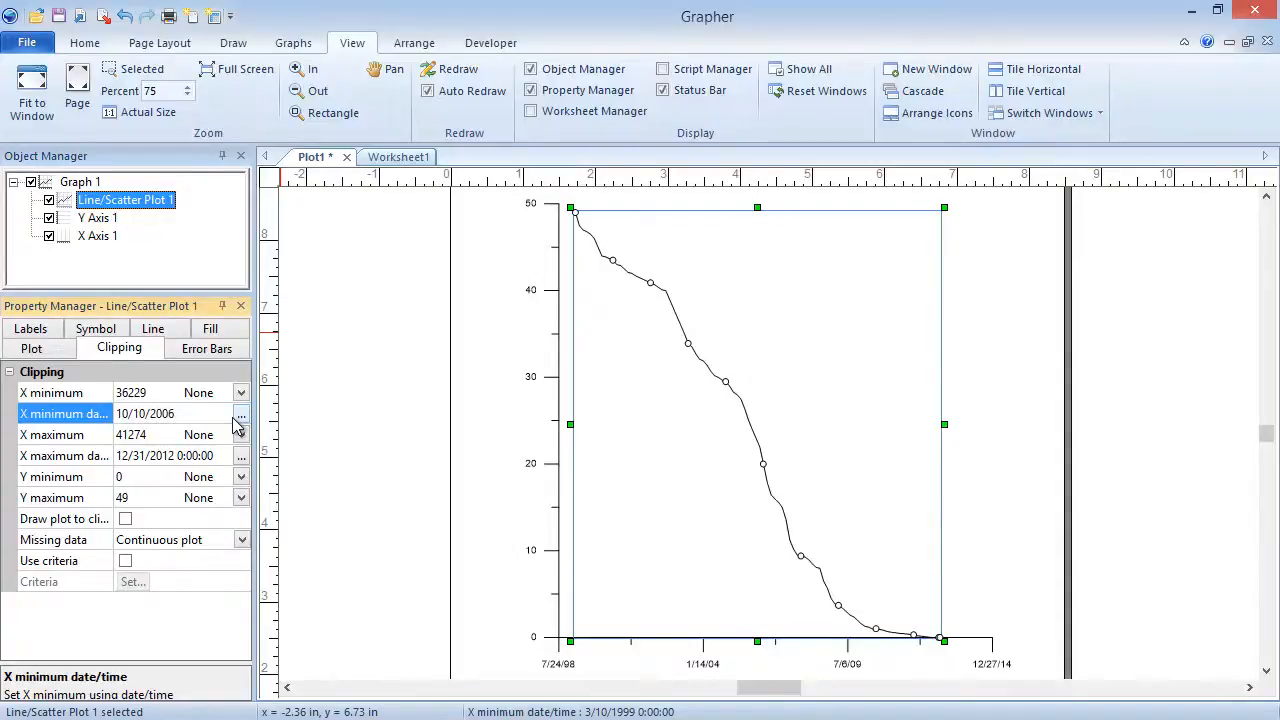
{"action": "left_click", "coordinate": [30, 348]}
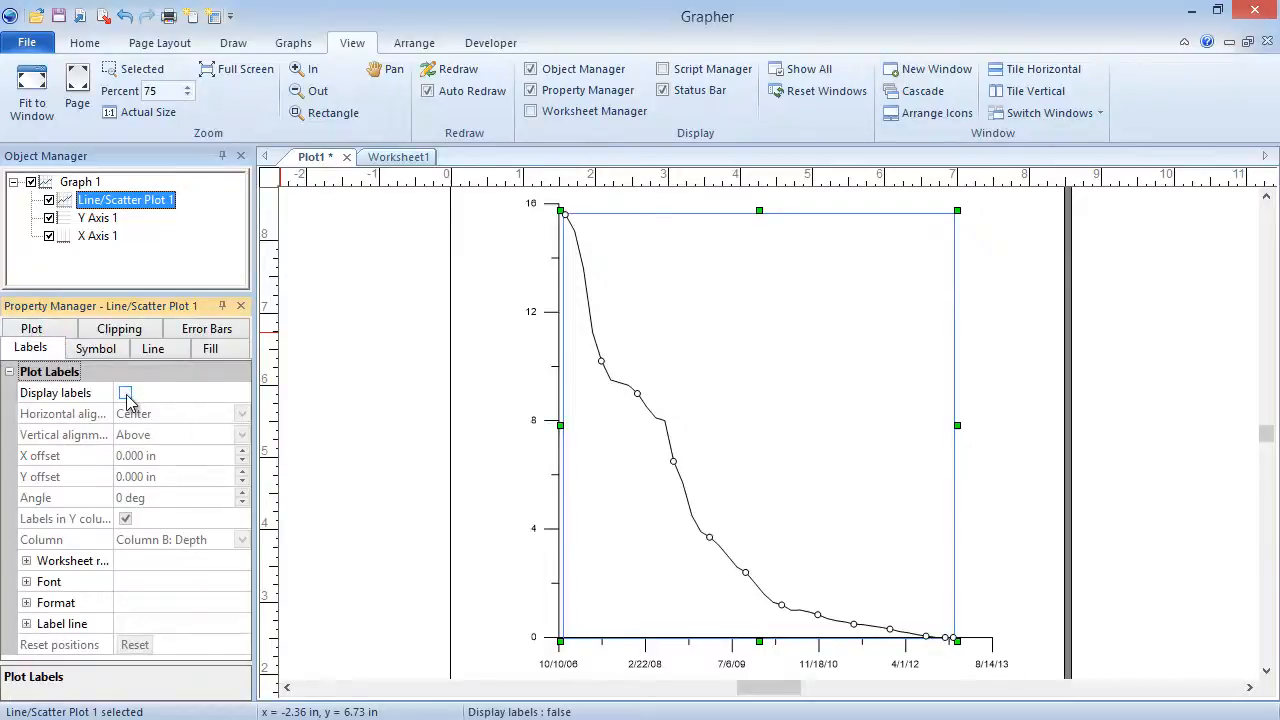
- Show point value labels aligned Right with a step factor of 3
{"action": "left_click", "coordinate": [124, 392]}
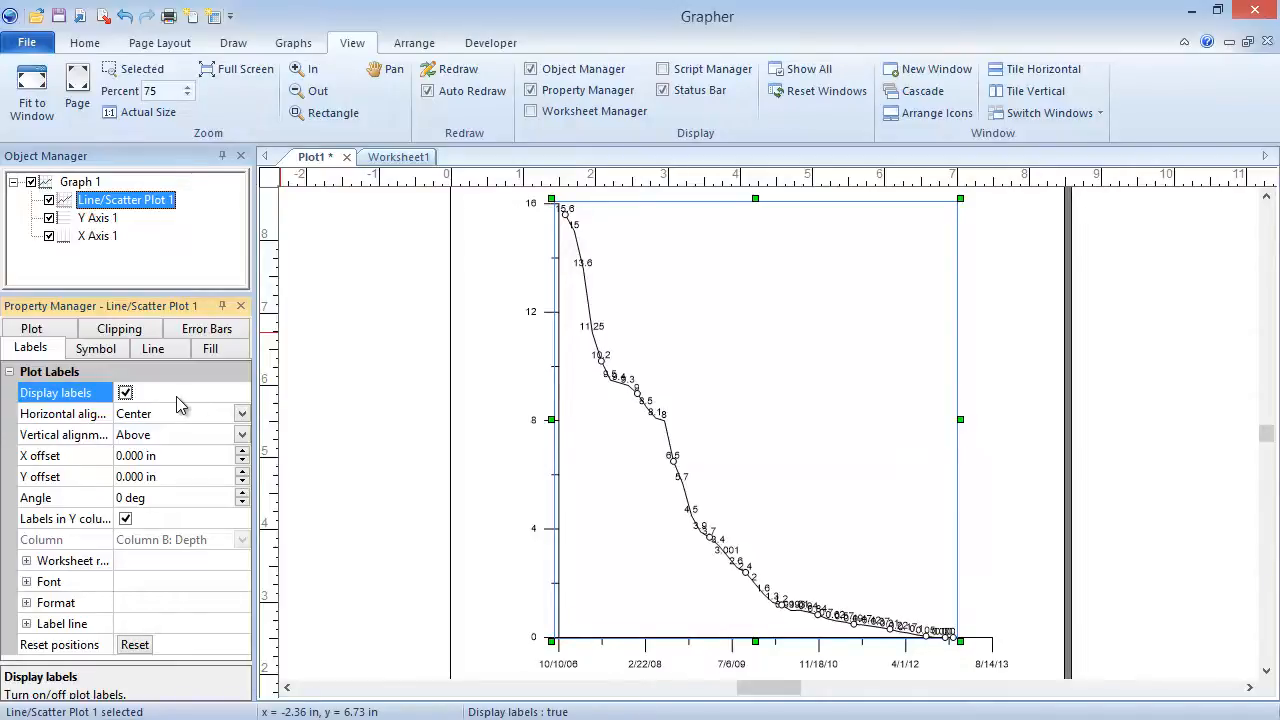
{"action": "left_click", "coordinate": [180, 412]}
{"action": "type", "text": "3"}
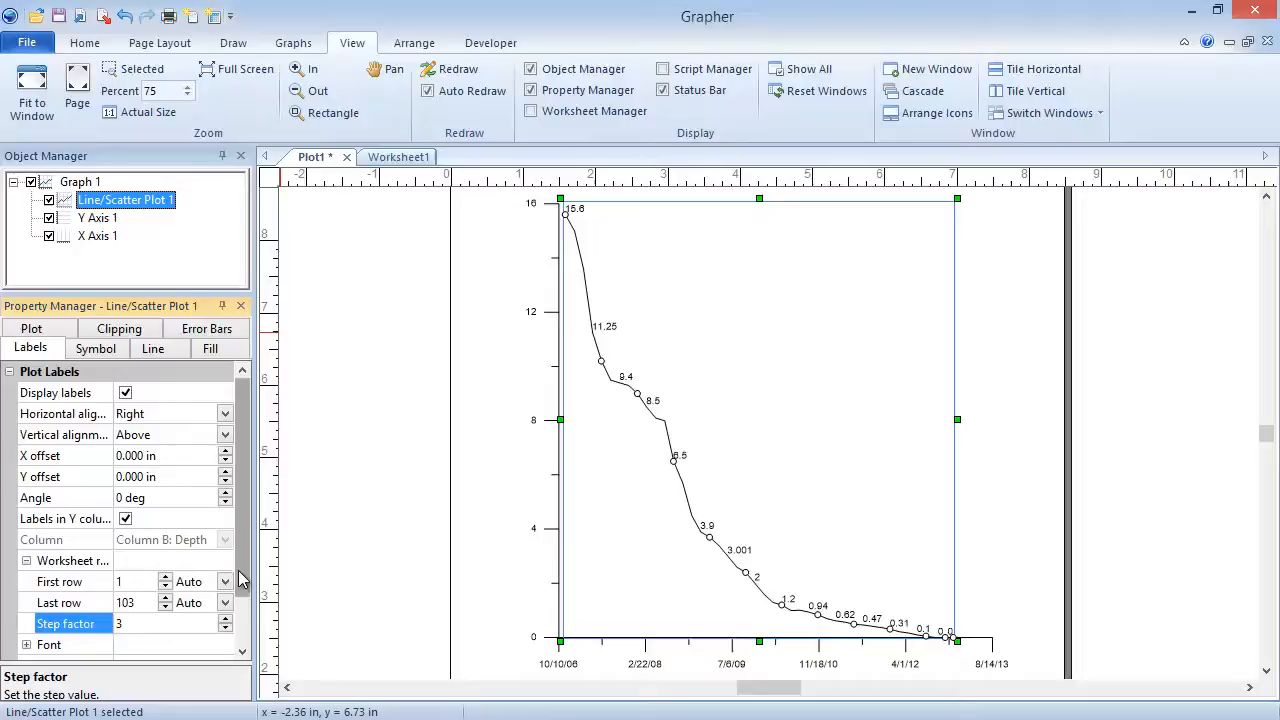
{"action": "scroll", "scroll_direction": "down", "scroll_amount": 3}
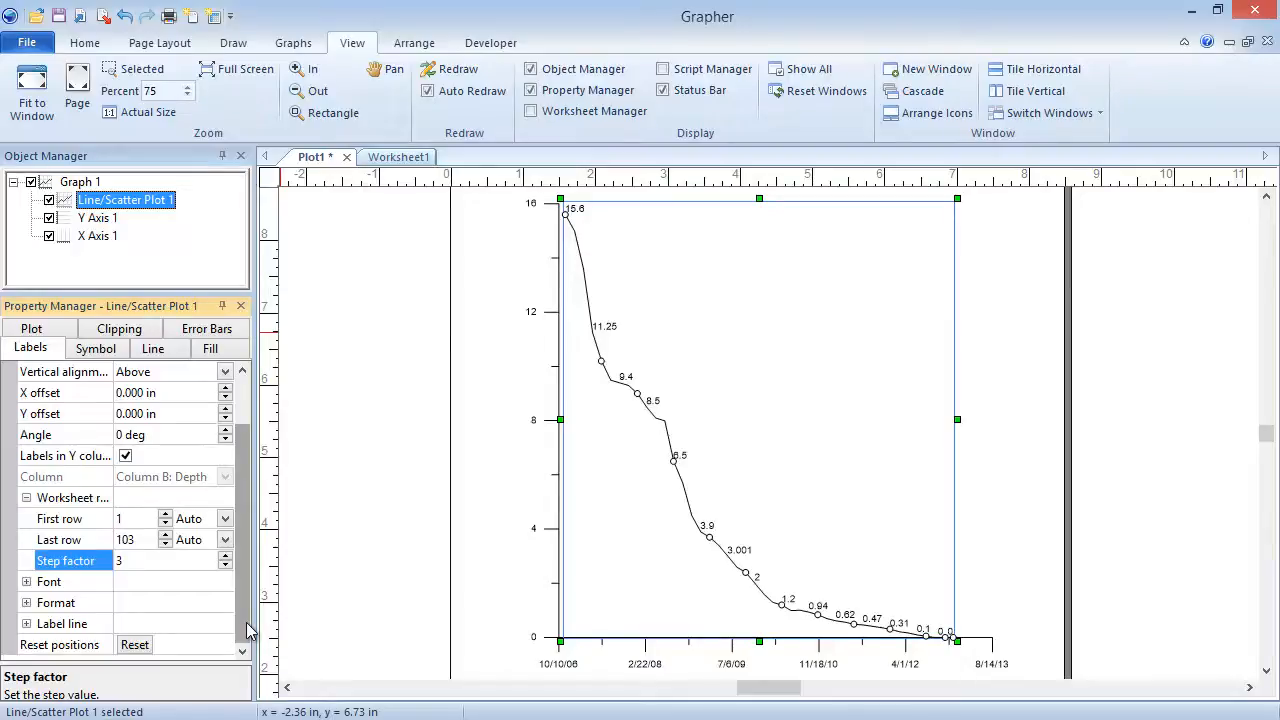
- Give Graph 1 the title Water Reserve via the title editor
{"action": "left_click", "coordinate": [140, 372]}
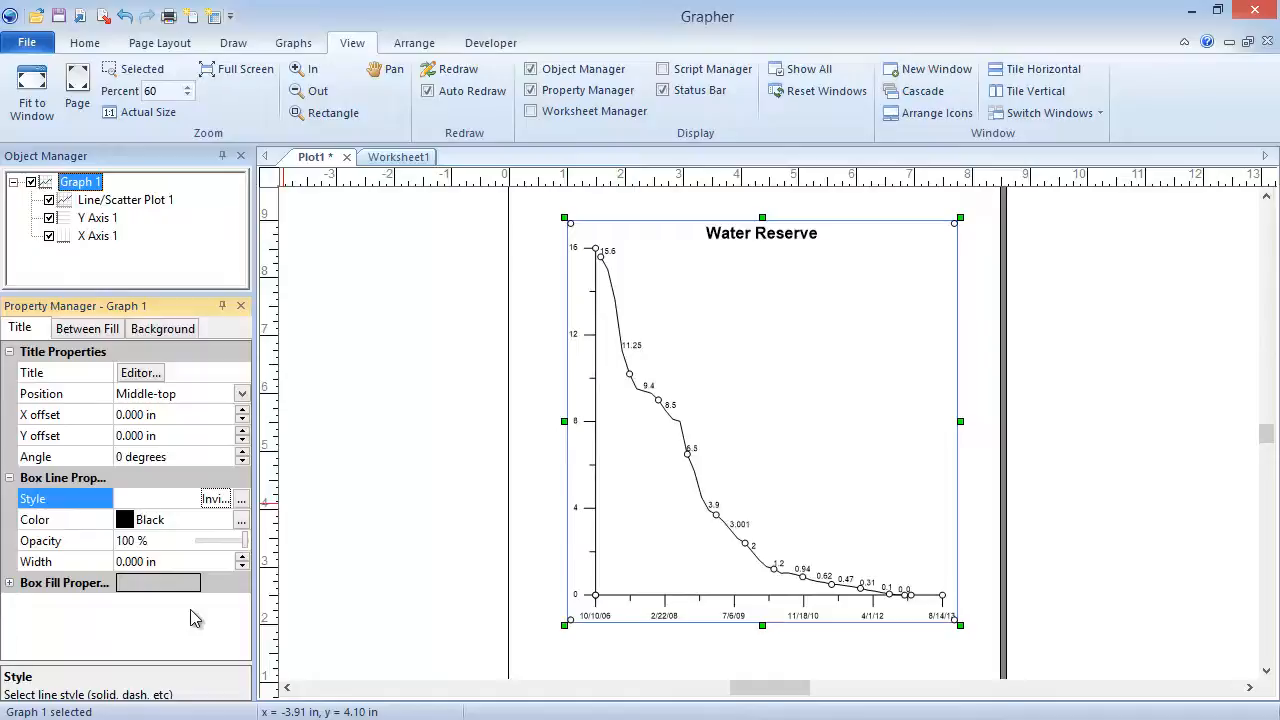
{"action": "left_click", "coordinate": [96, 216]}
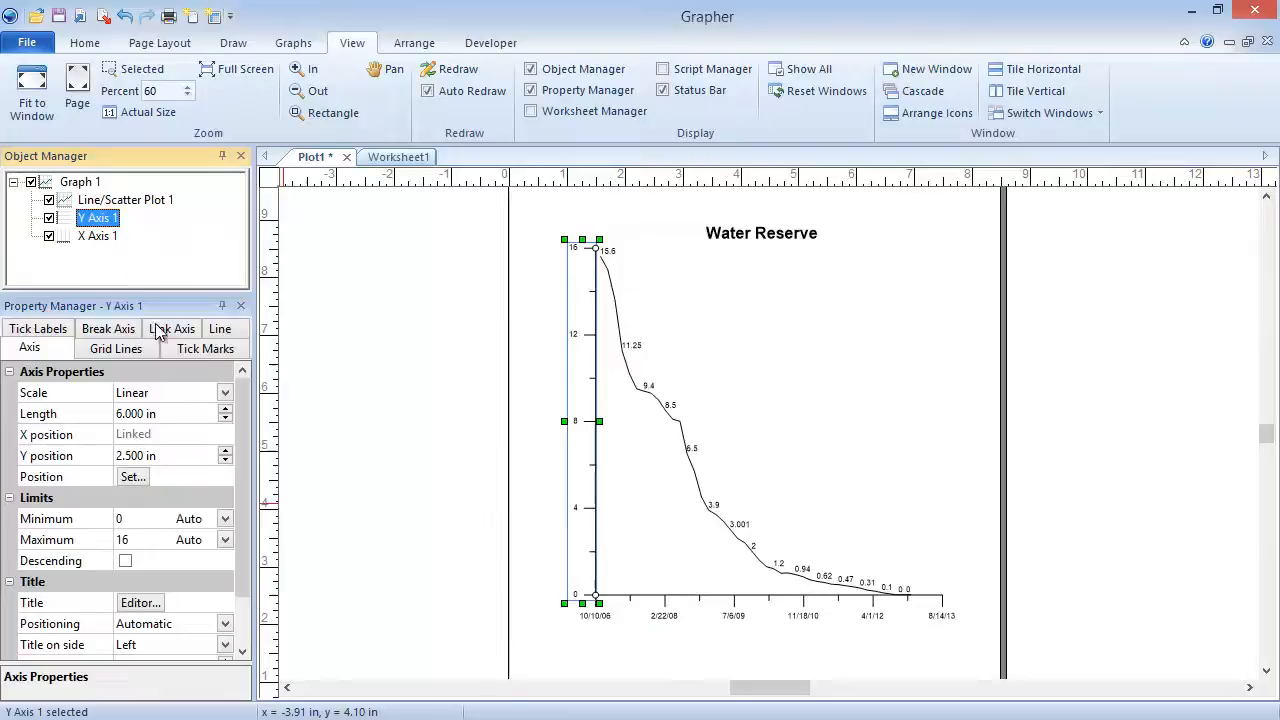
- Set Y Axis 1 major tick spacing to 4 and draw grid lines at major ticks
{"action": "left_click", "coordinate": [204, 348]}
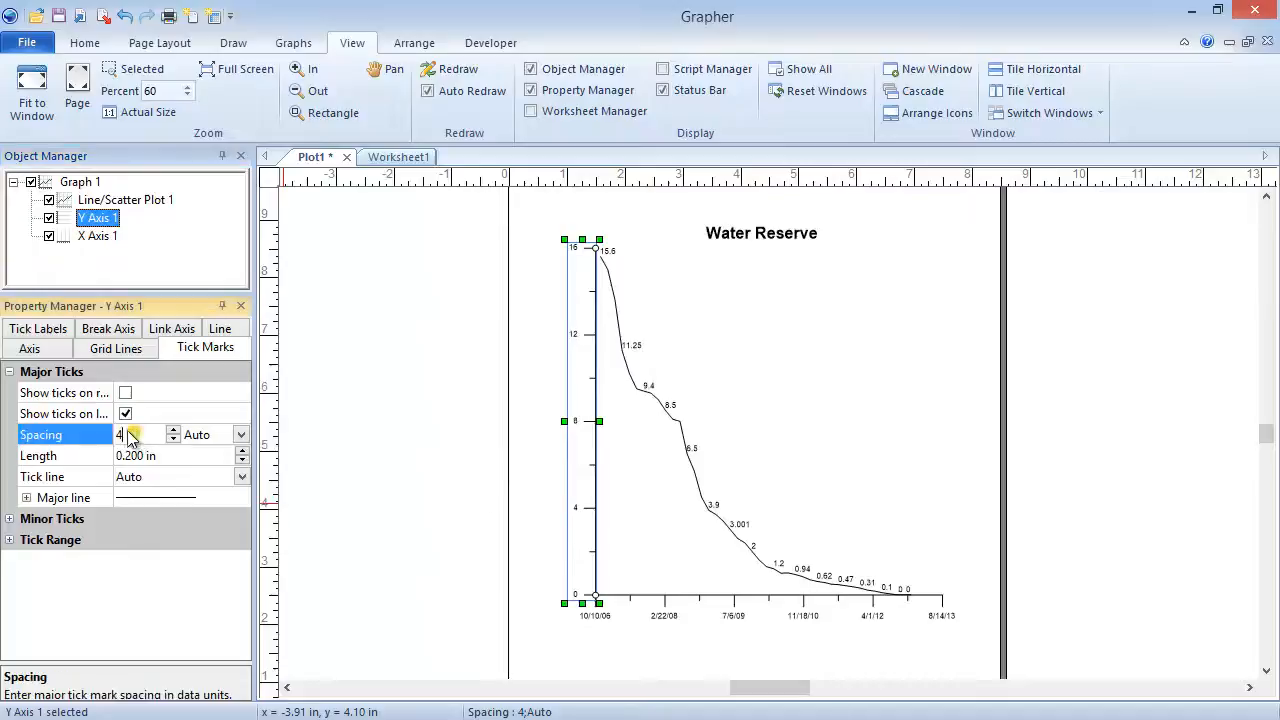
{"action": "left_click", "coordinate": [116, 348]}
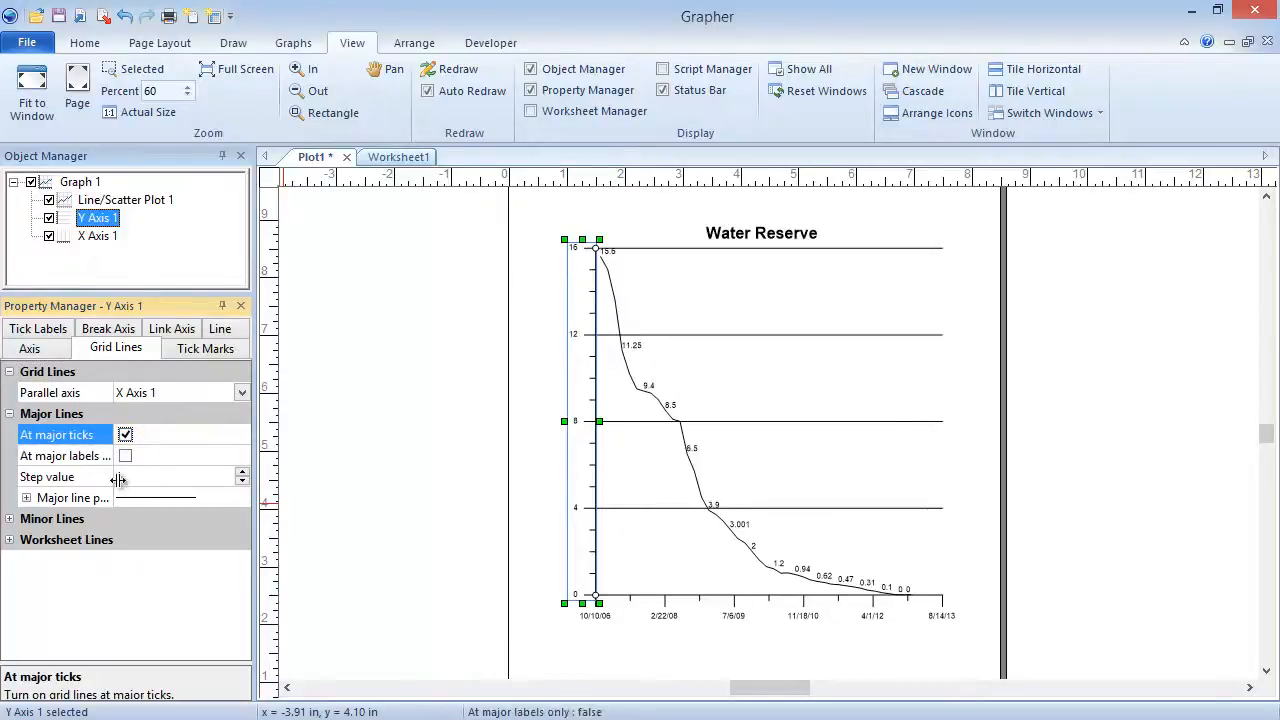
- Change the major grid line colour to a light gray
{"action": "left_click", "coordinate": [28, 348]}
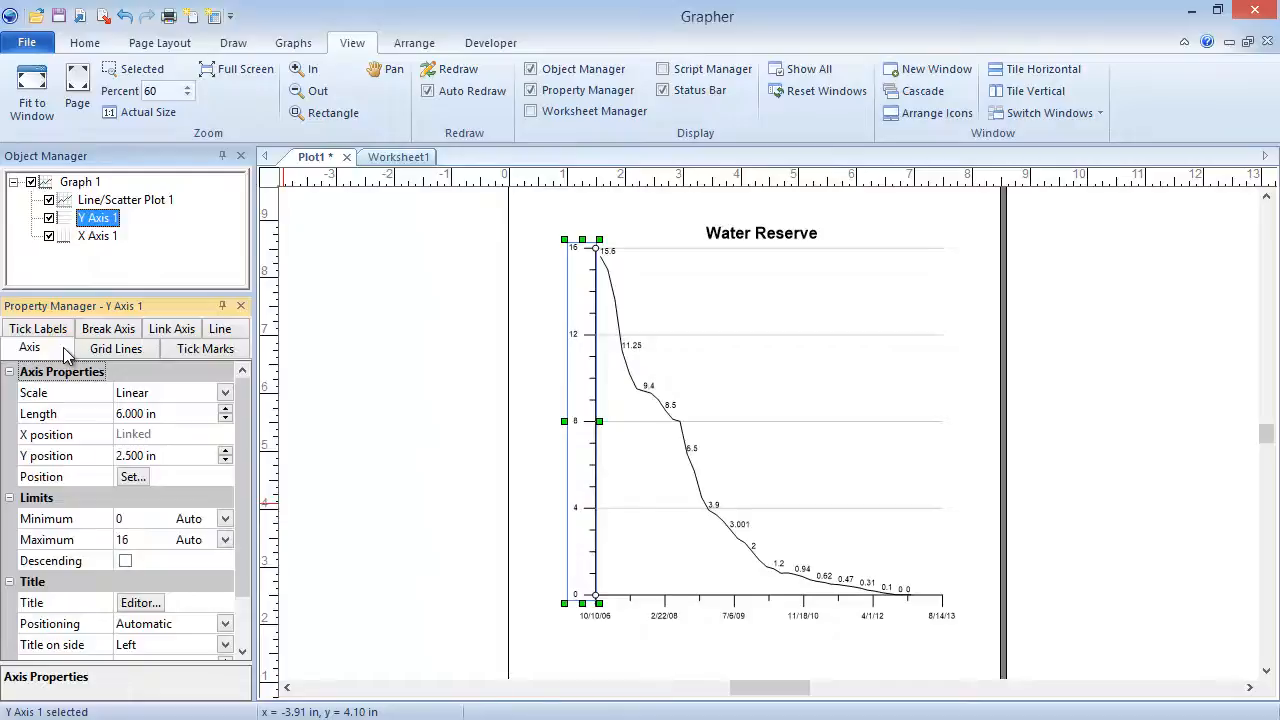
- Title the y axis Water Level (inches)
{"action": "left_click", "coordinate": [140, 602]}
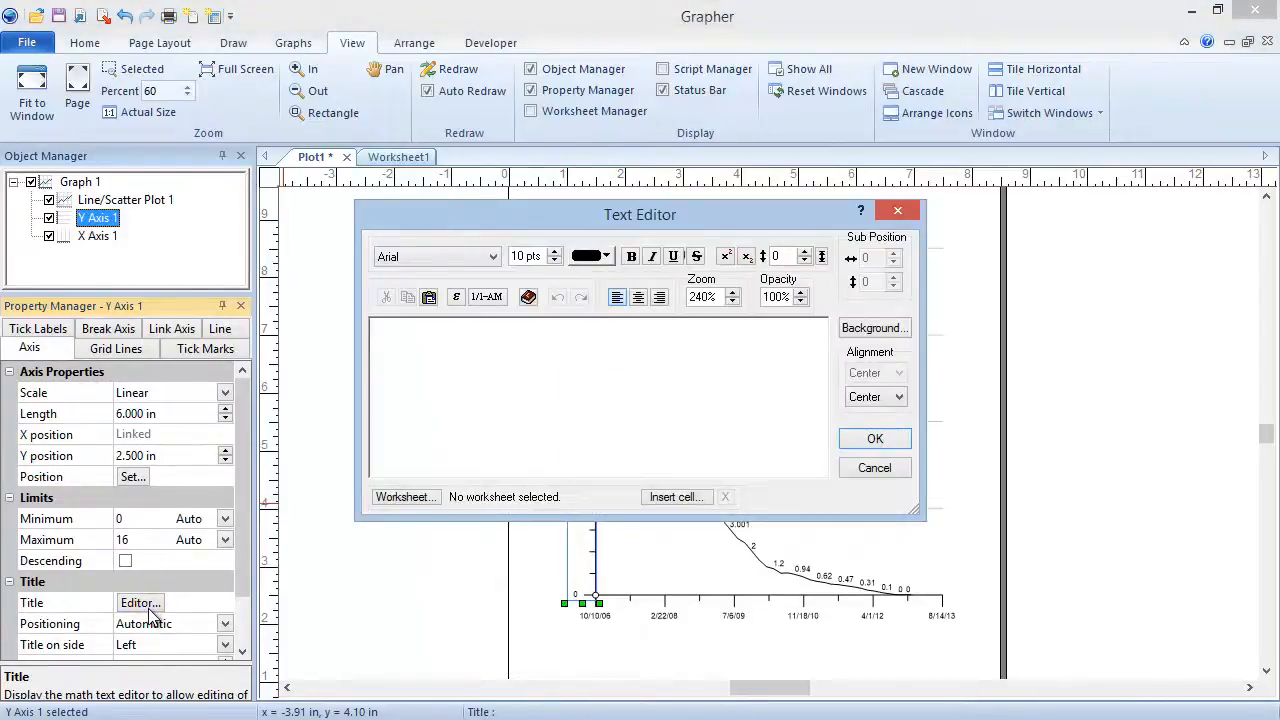
{"action": "type", "text": "W"}
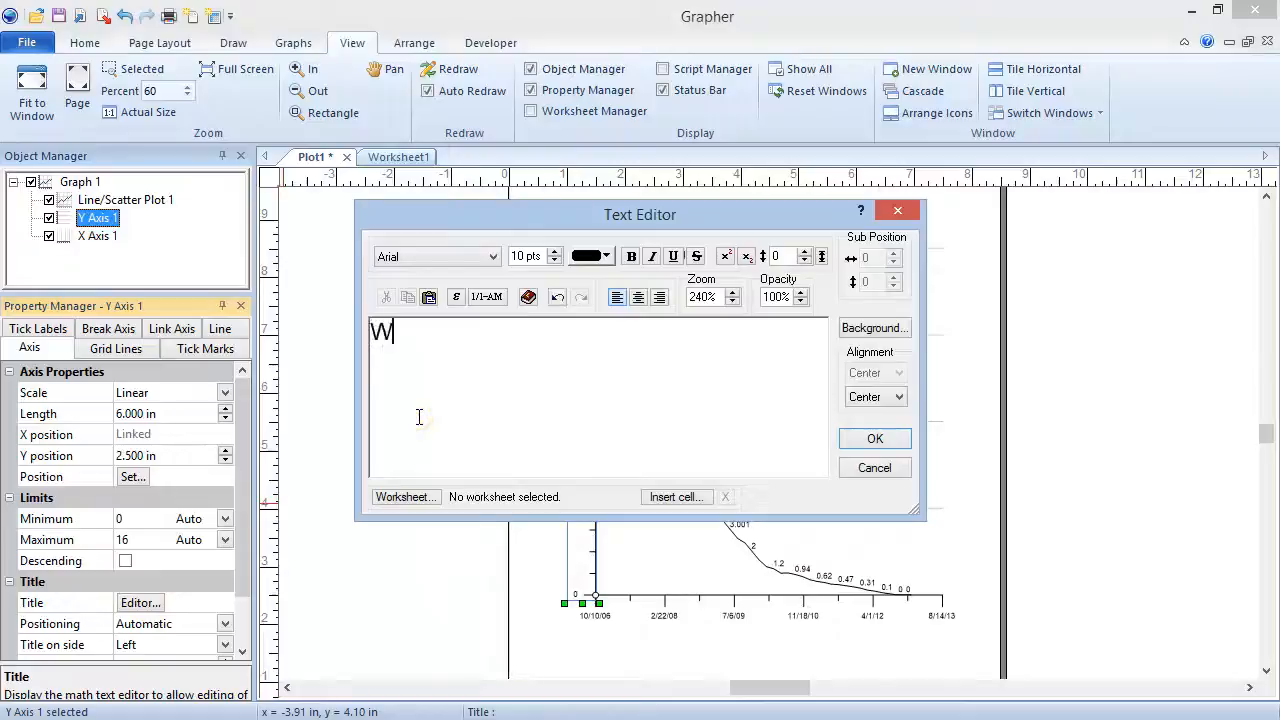
{"action": "type", "text": "ater Level (inches"}
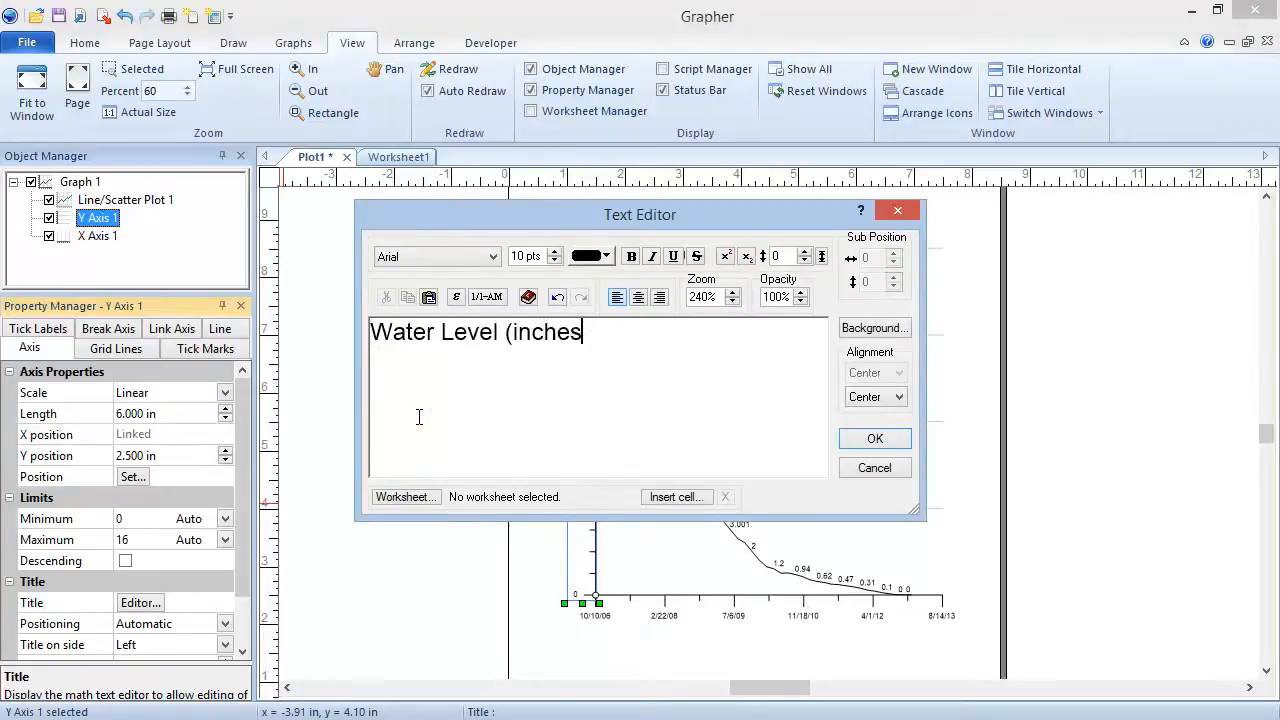
{"action": "left_click", "coordinate": [874, 438]}
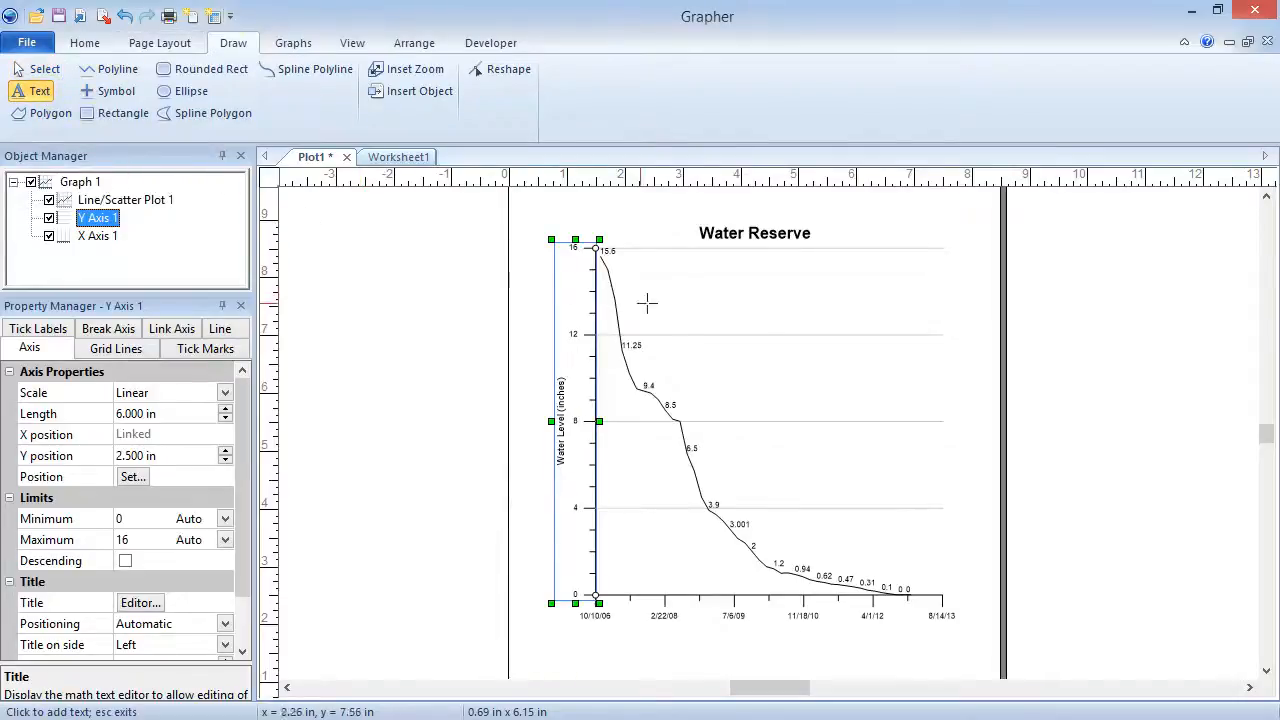
{"action": "mouse_move", "coordinate": [828, 268]}
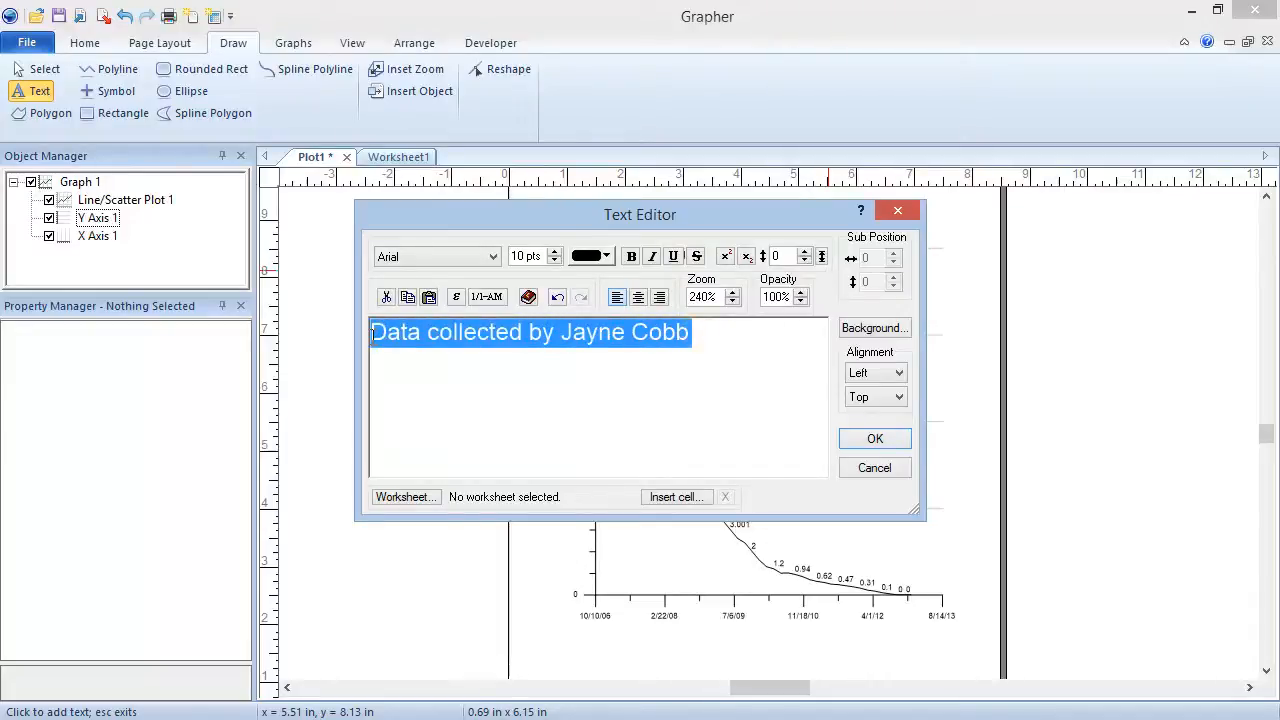
- Add a red Draw > Text note reading Data collected by Jayne Cobb at the upper right
{"action": "left_click", "coordinate": [874, 438]}
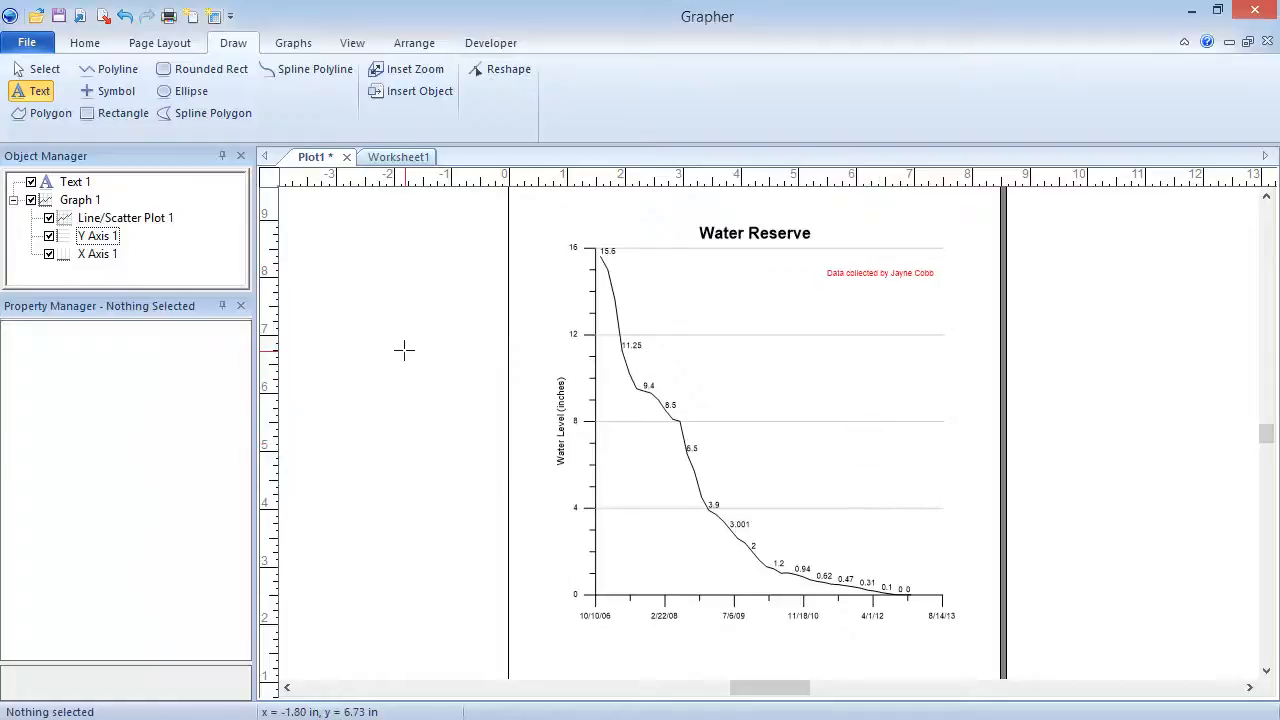